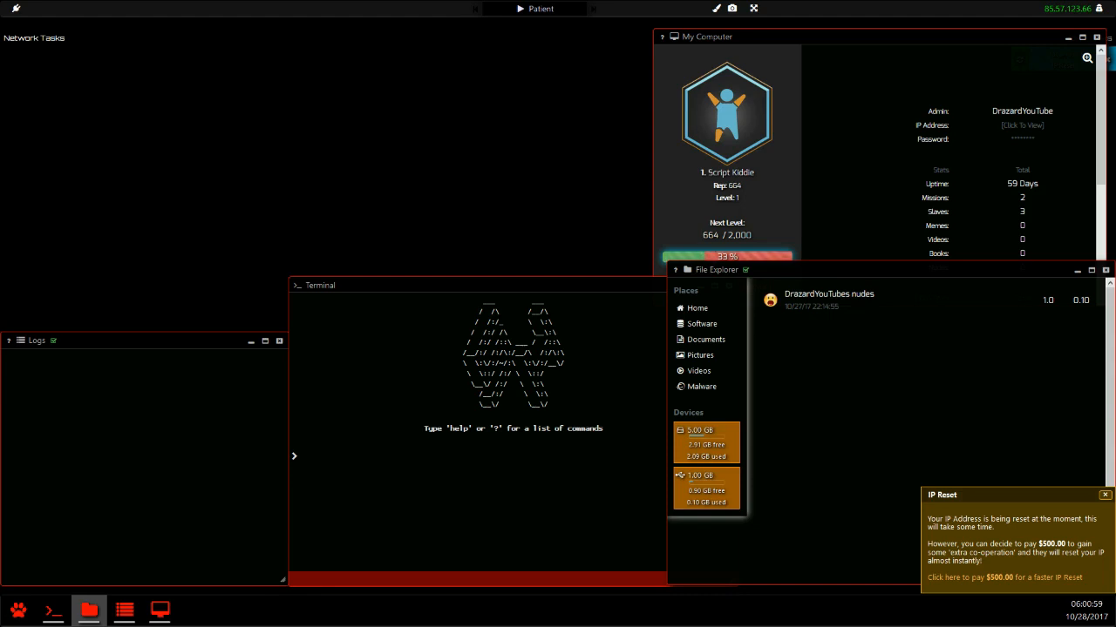
# Step: Browse the main and external drives, select the NAS file and focus the terminal
pyautogui.click(706, 489)
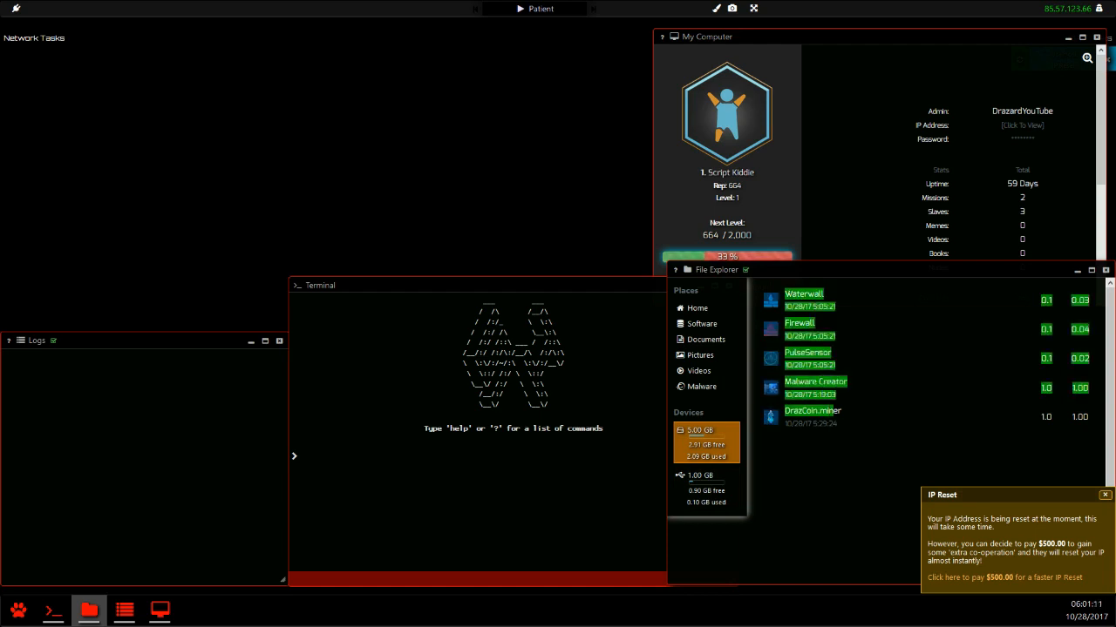
pyautogui.click(195, 610)
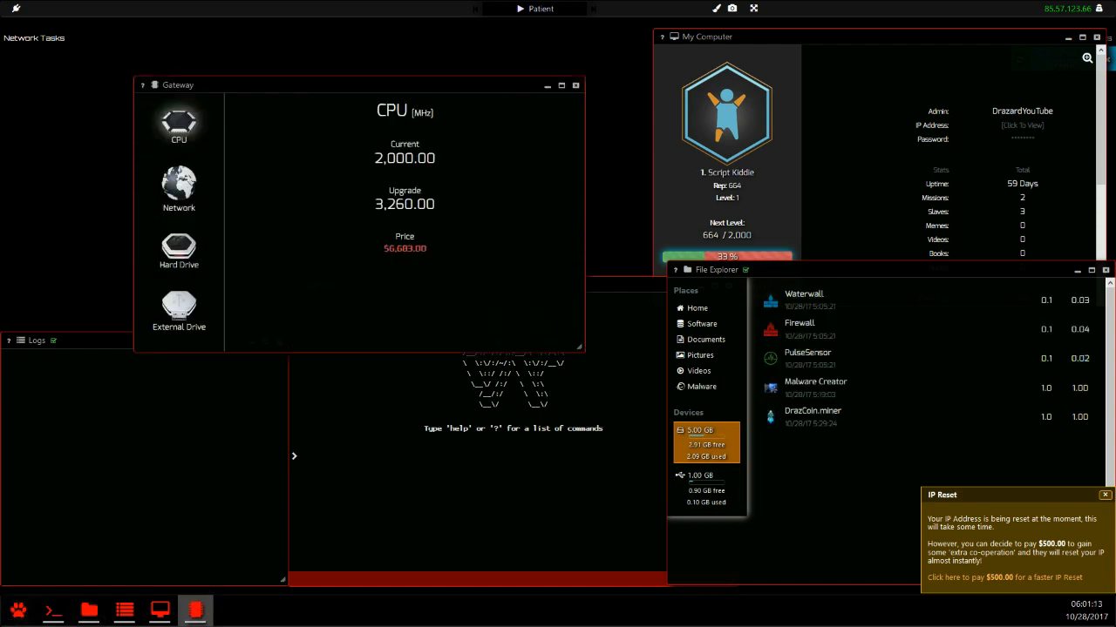
pyautogui.click(178, 247)
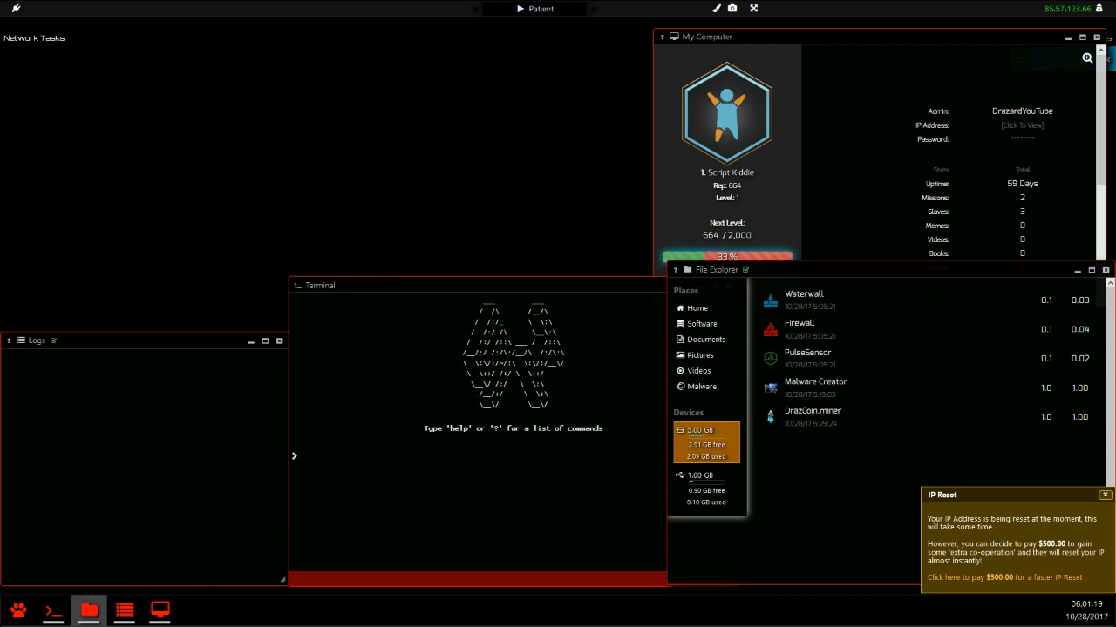
pyautogui.click(706, 488)
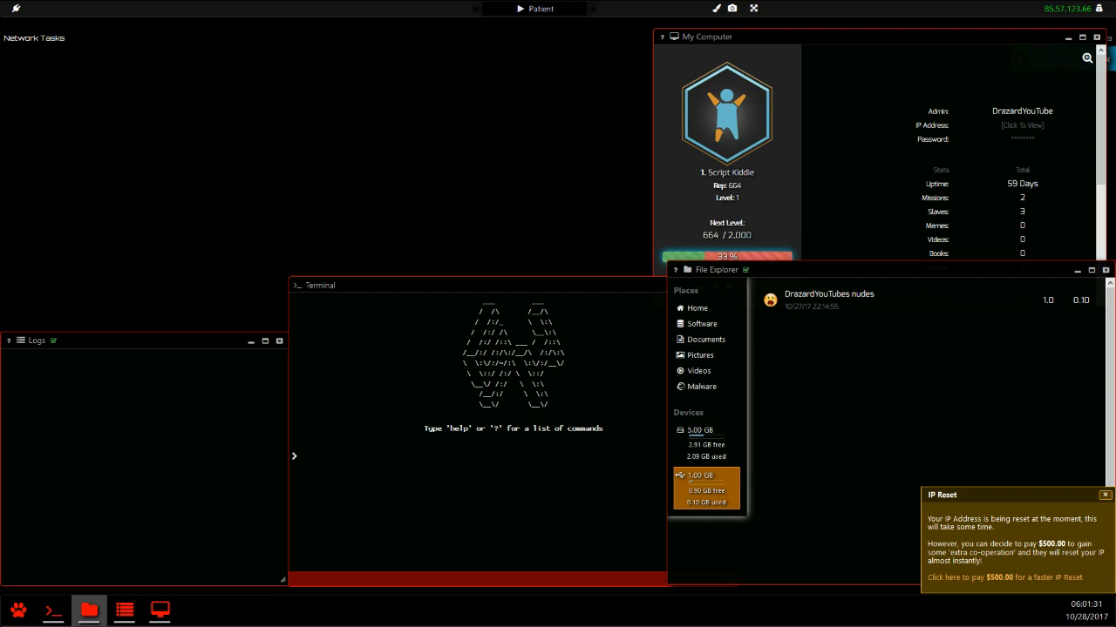
pyautogui.click(828, 293)
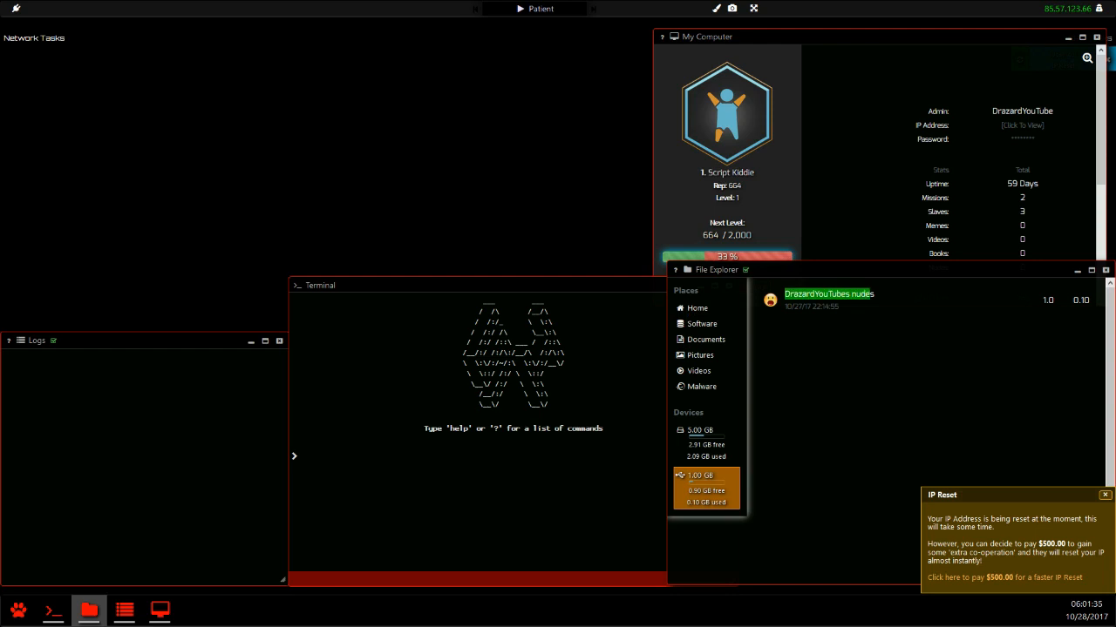
pyautogui.click(706, 429)
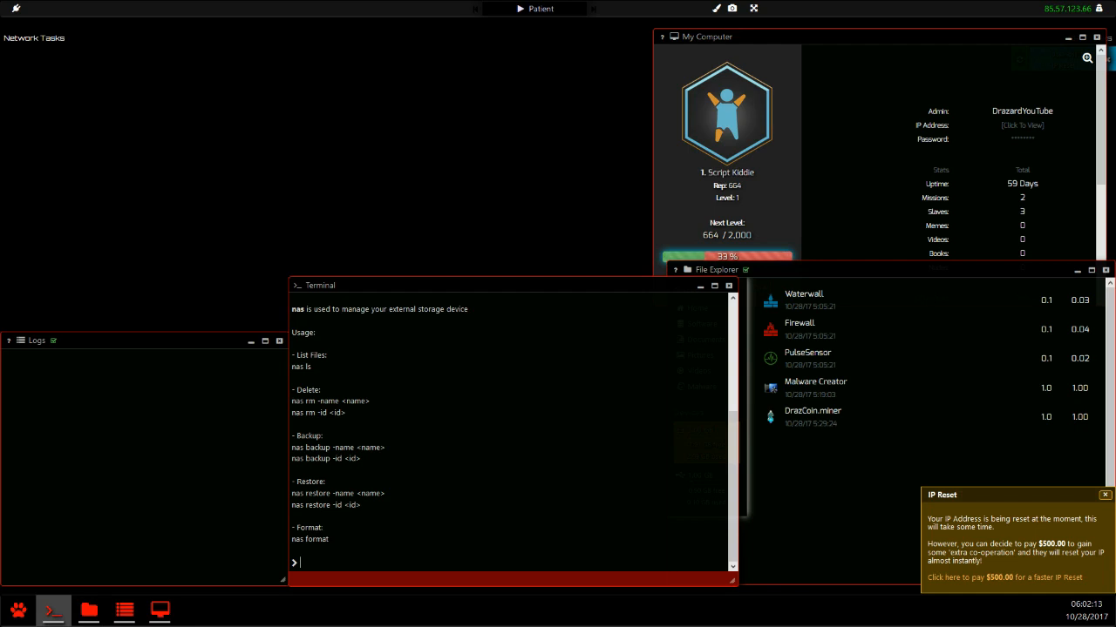
# Step: Show nas -help, then start a nas backup of Waterwall by name
pyautogui.write('-help')
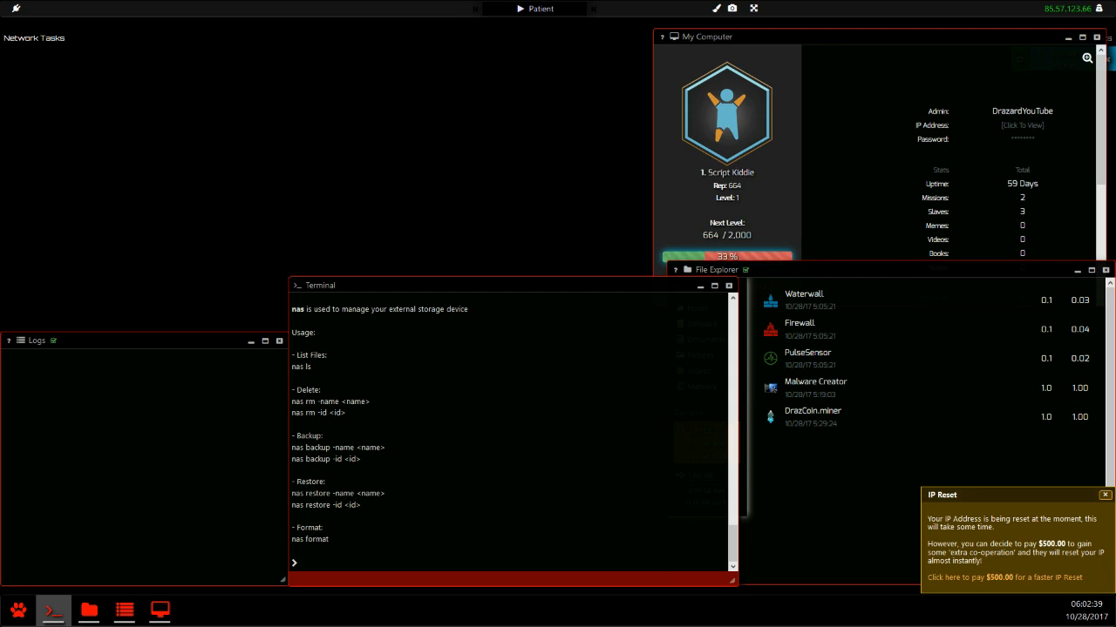
pyautogui.write('nas')
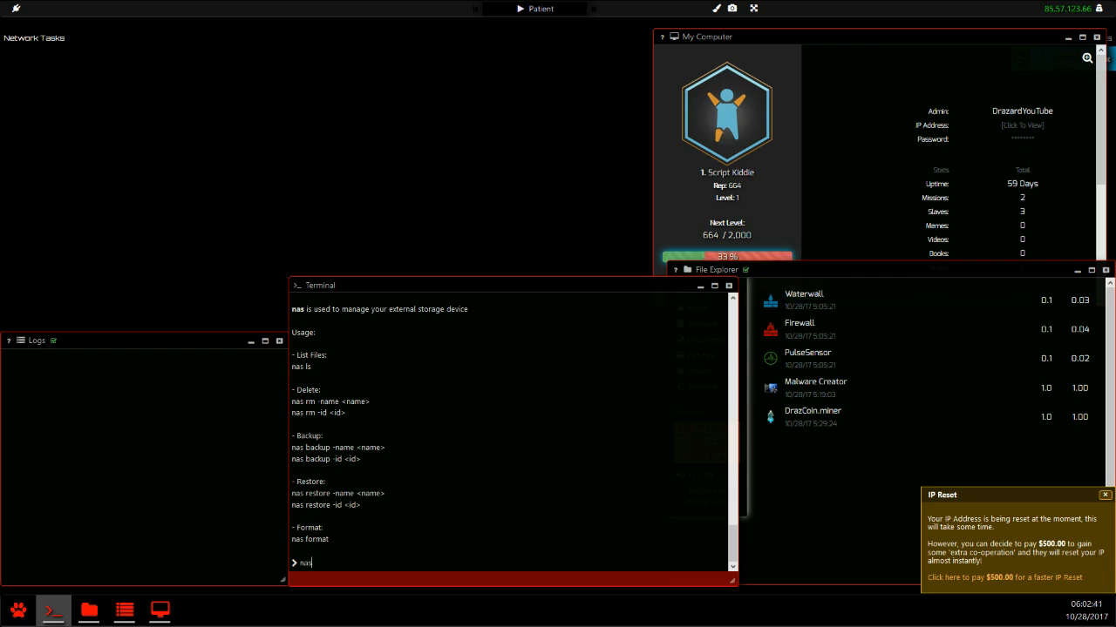
pyautogui.write('backup -name water')
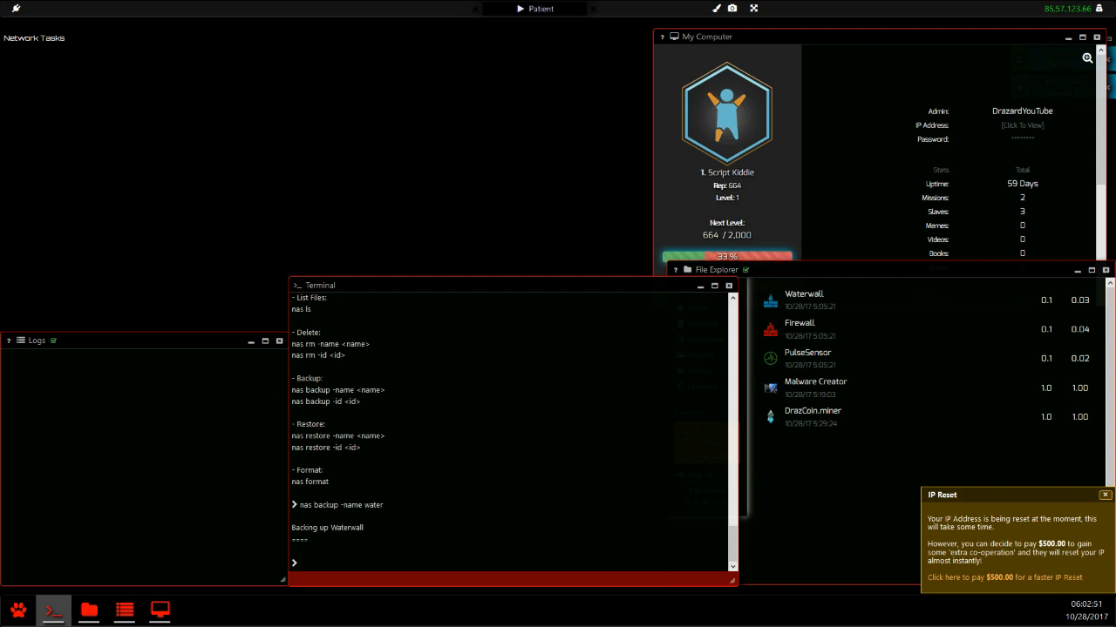
# Step: Back up PulseSensor, list jobs and files, then try nas backup -id 272457 (DriaCoin miner fails)
pyautogui.write('nas')
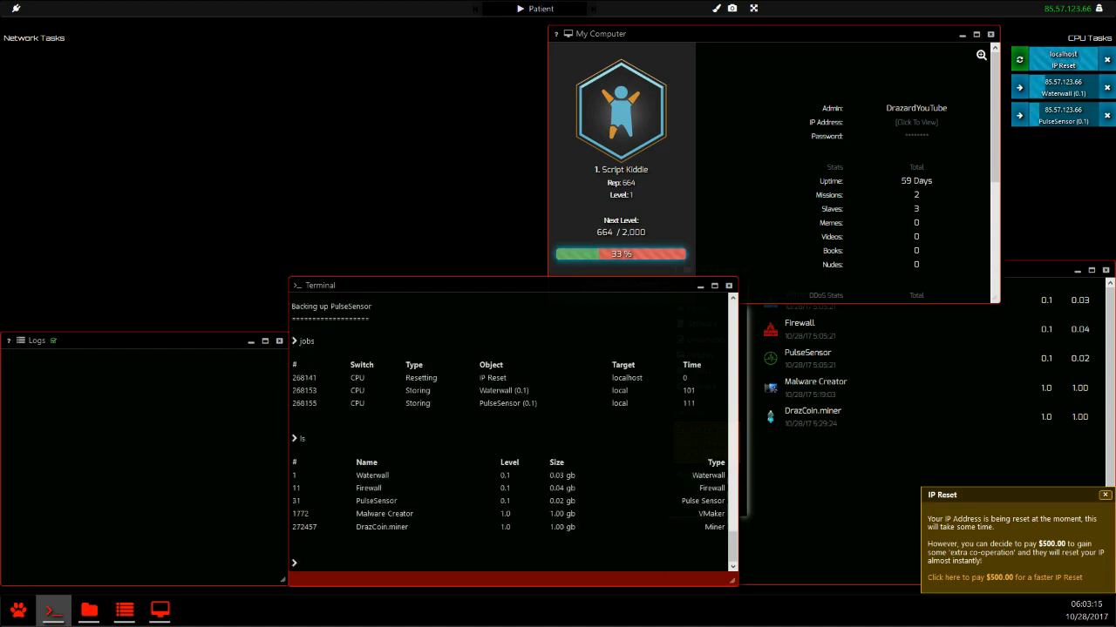
pyautogui.write('nas backup -')
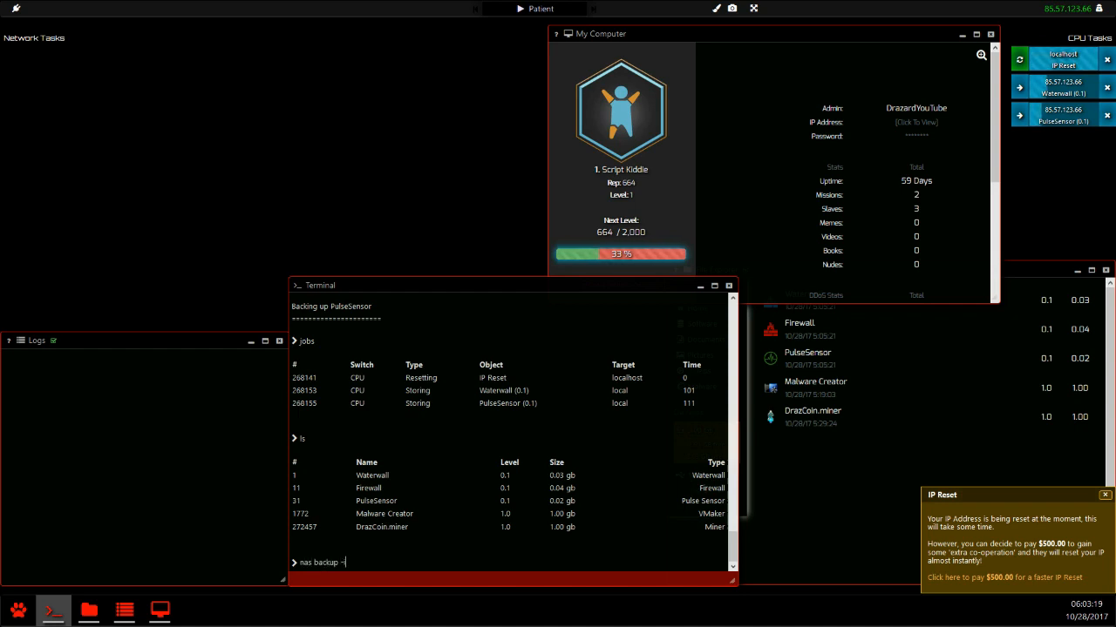
pyautogui.write('id 272457')
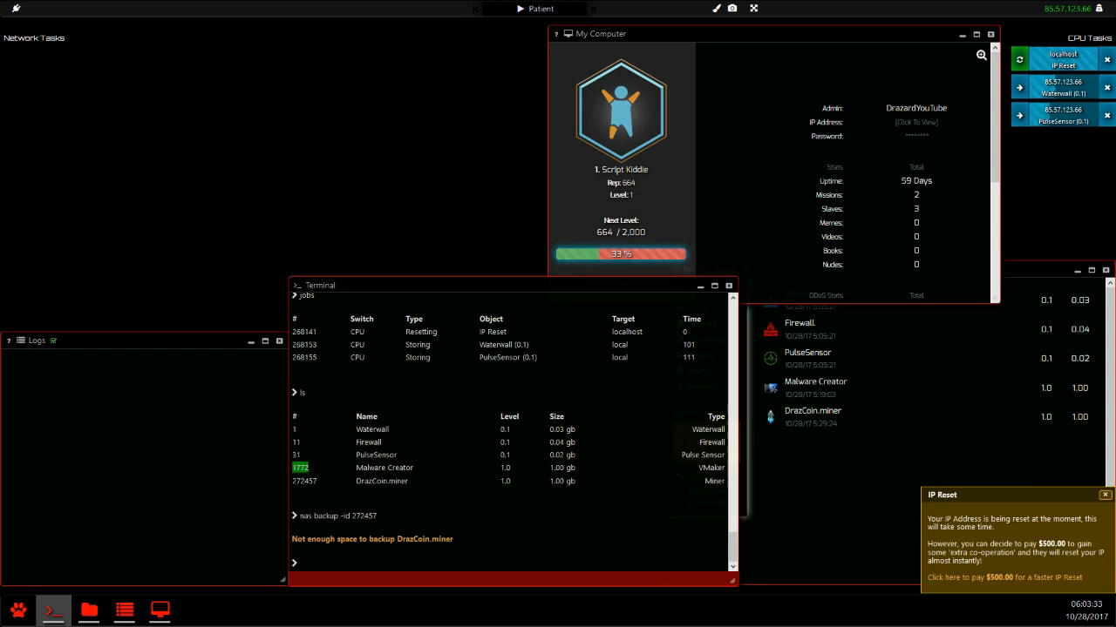
# Step: Attempt nas backup -id 1772 (Malware Creator fails), then back up Firewall with -id 11
pyautogui.write('nas backup -id 2724')
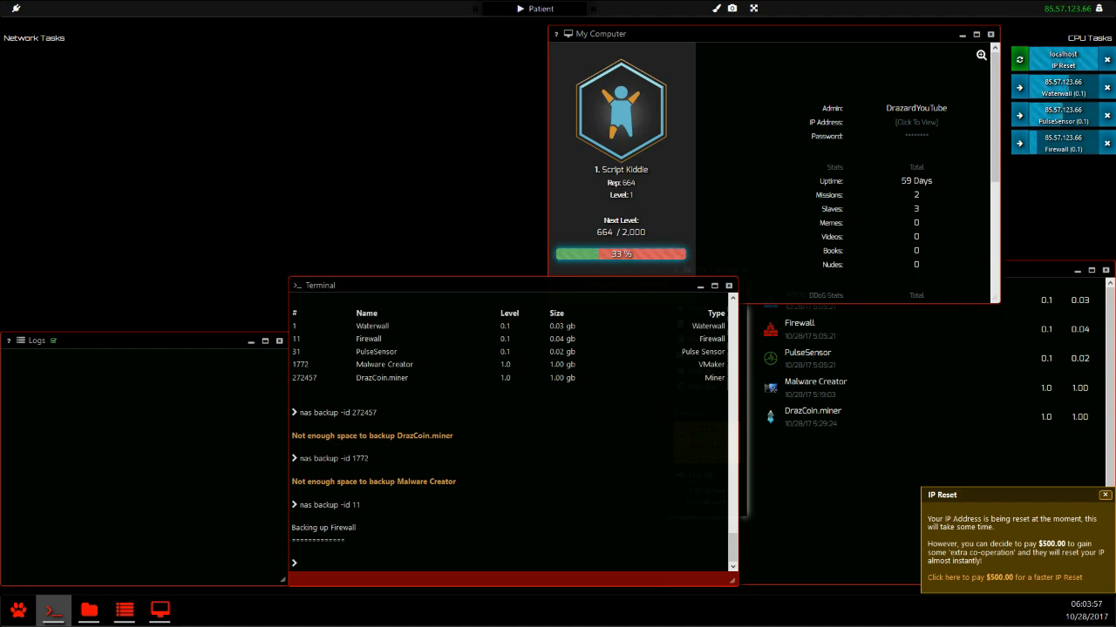
pyautogui.write('nas')
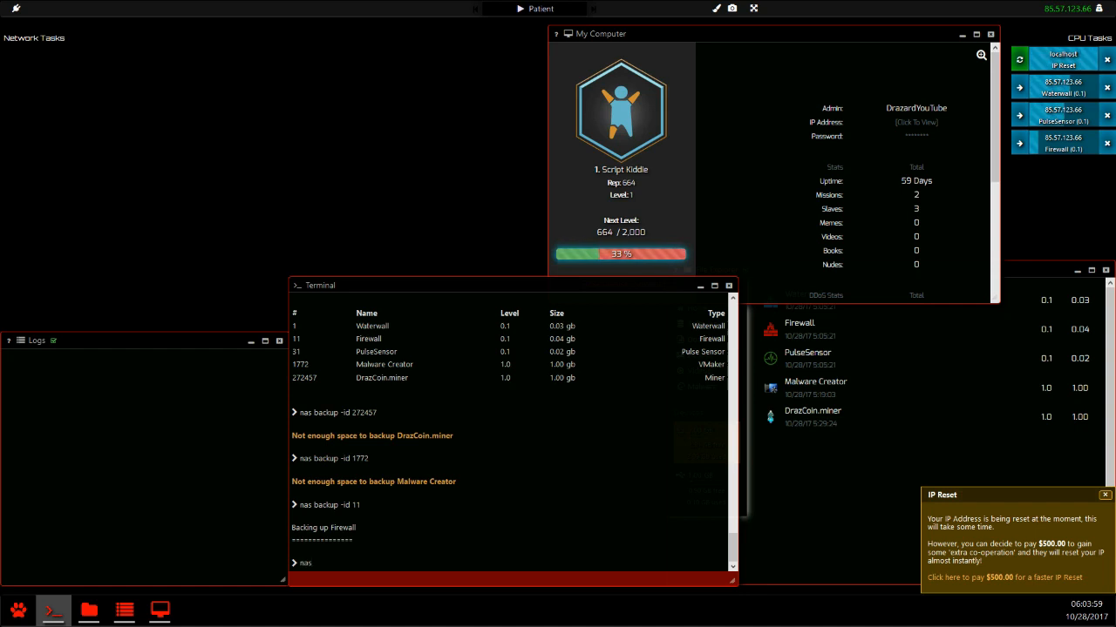
pyautogui.write('restore -name')
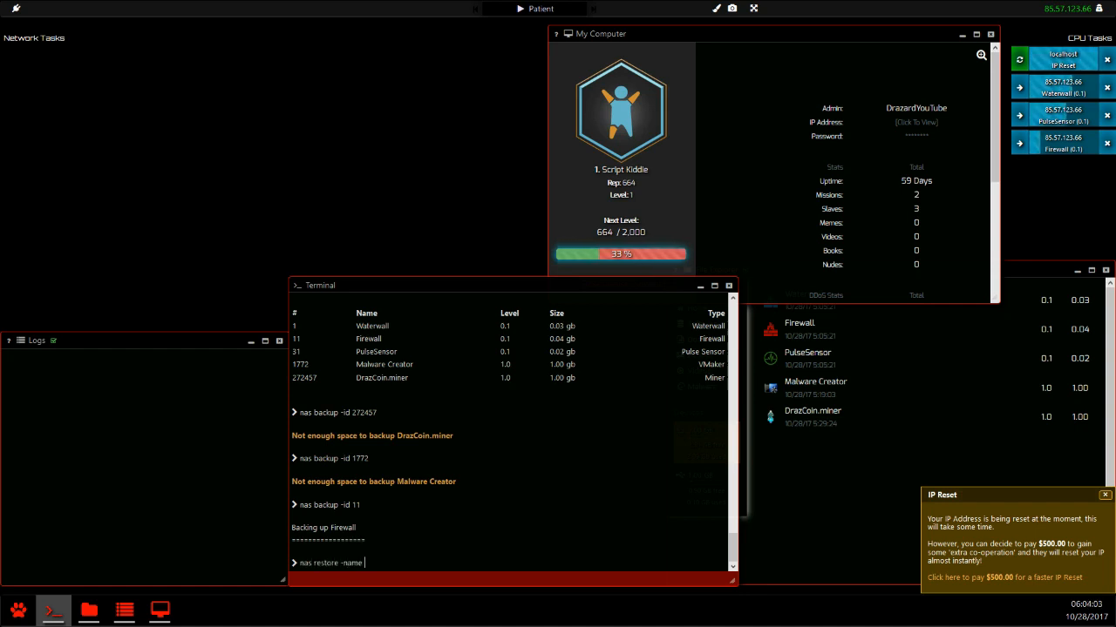
# Step: Remove file 'draz' from the NAS, run nas ls, begin nas format, and view the drive in File Explorer
pyautogui.write('draz')
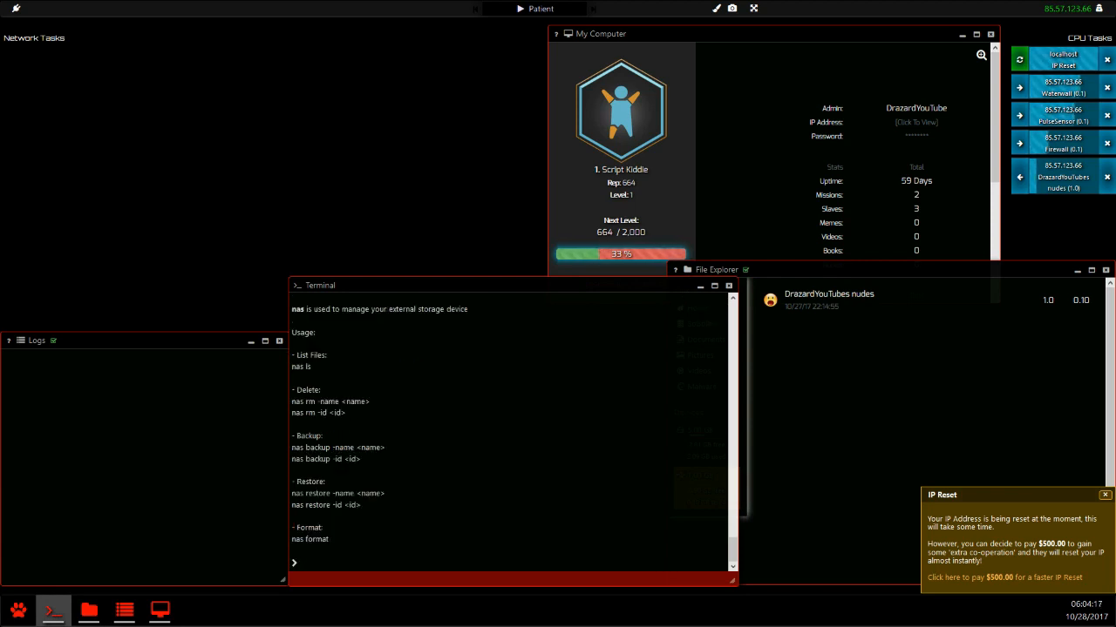
pyautogui.write('nas')
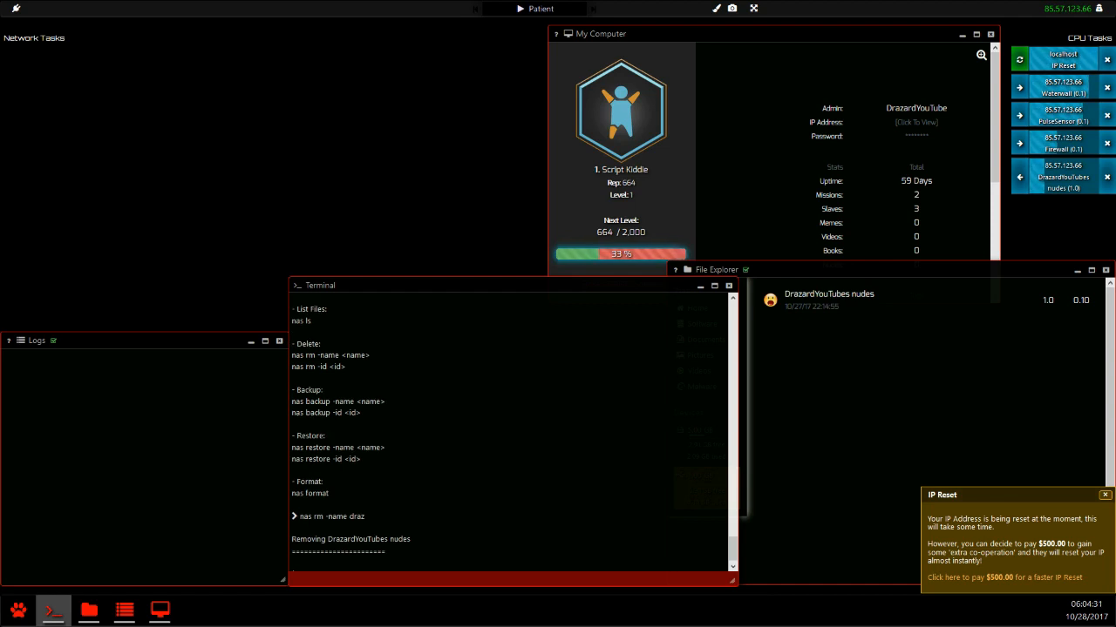
pyautogui.write('nas ls')
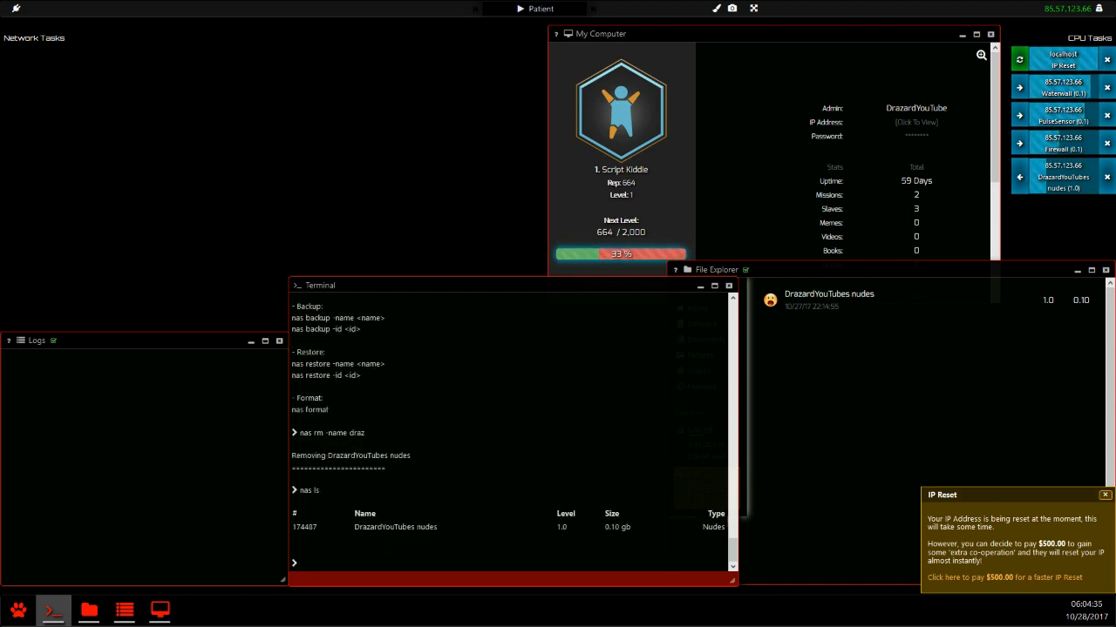
pyautogui.write('nas for')
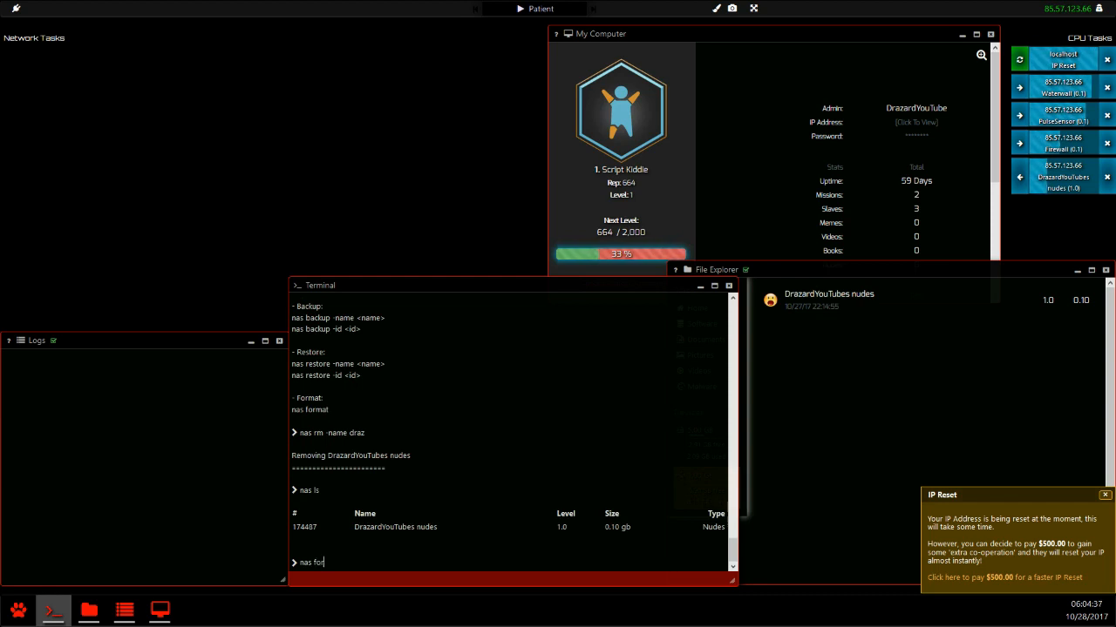
pyautogui.write('rmat')
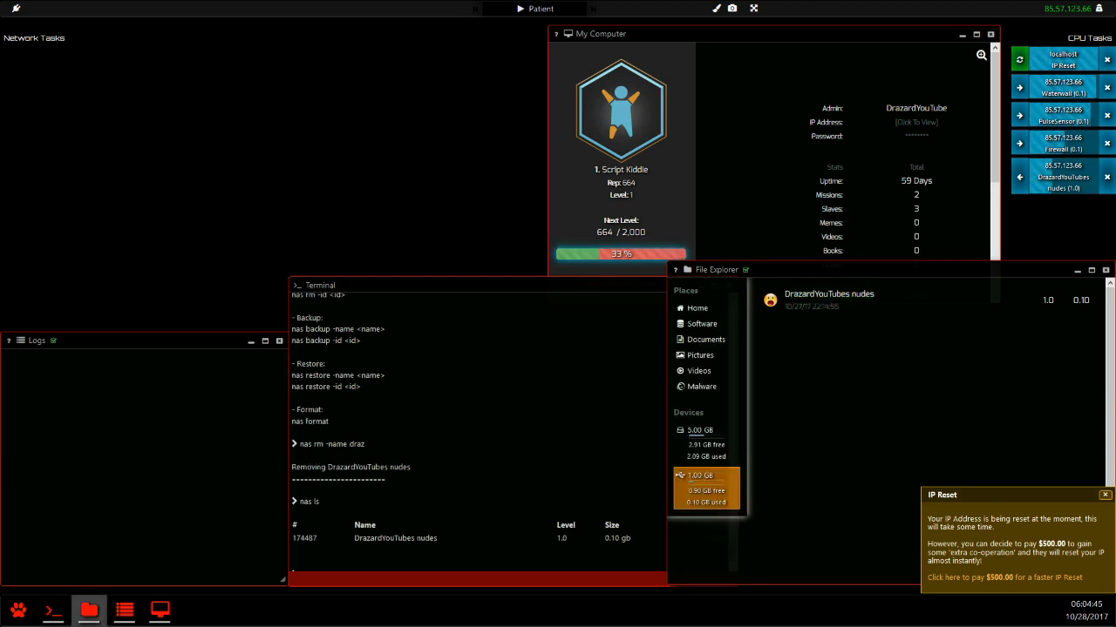
pyautogui.click(705, 442)
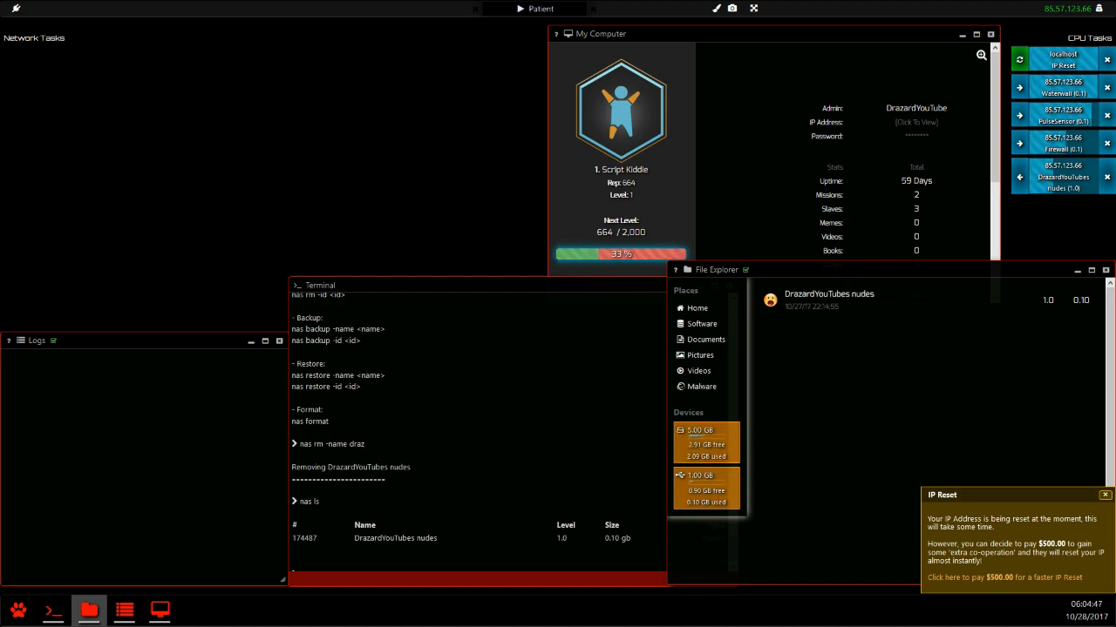